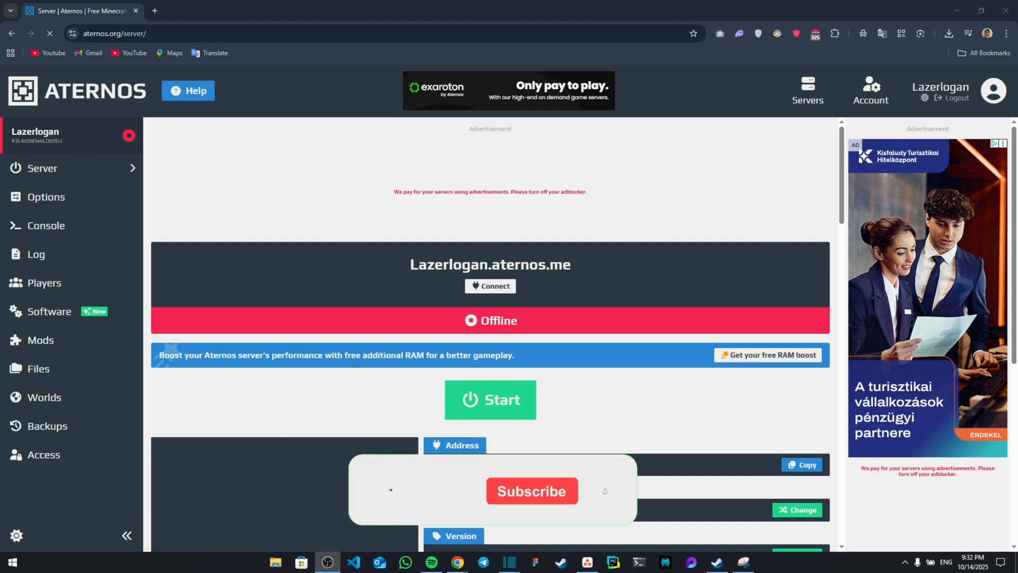
- Open the server's Mods catalogue and search for 'simple voice'
left_click(531, 490)
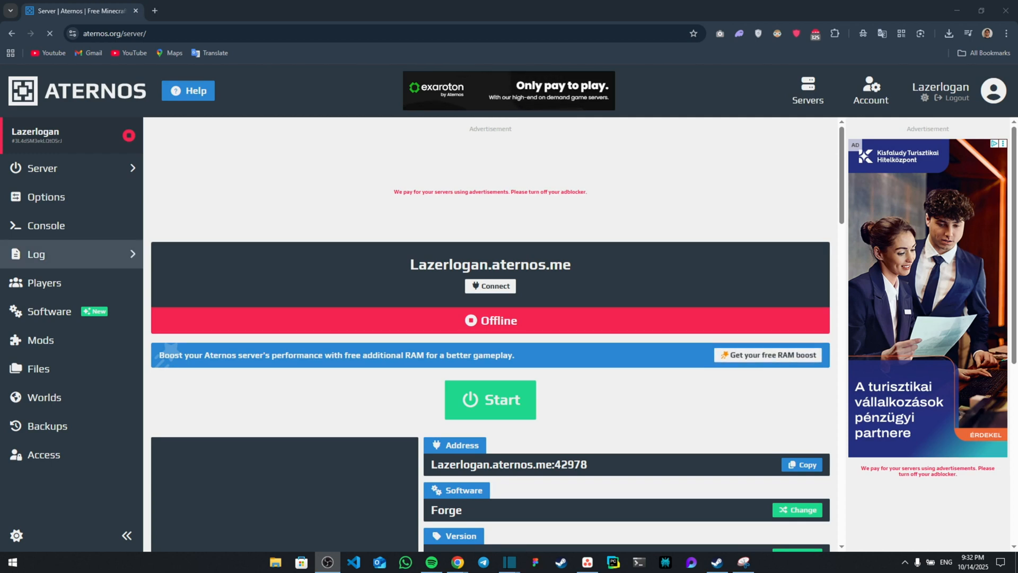
mouse_move(41, 340)
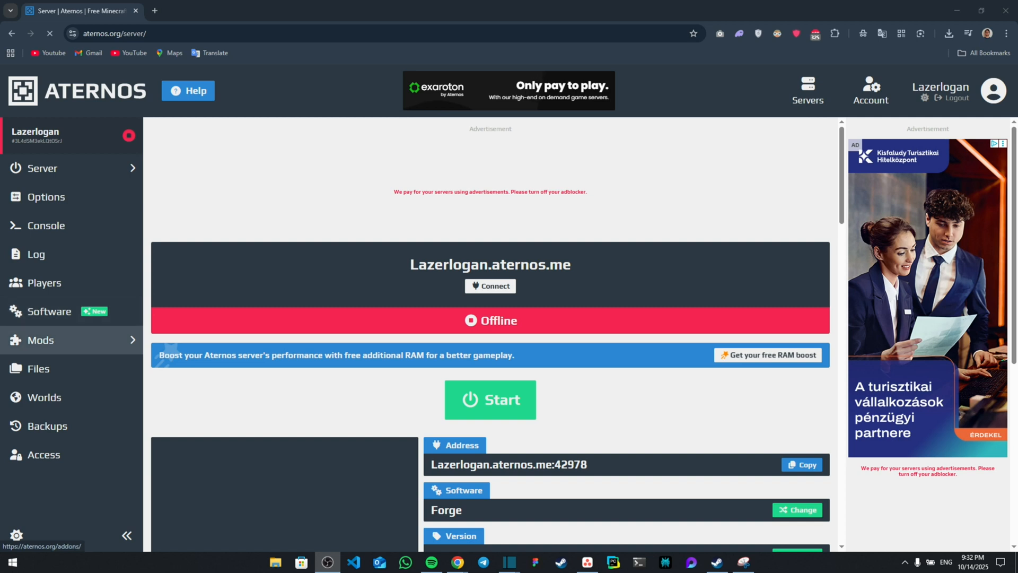
left_click(41, 339)
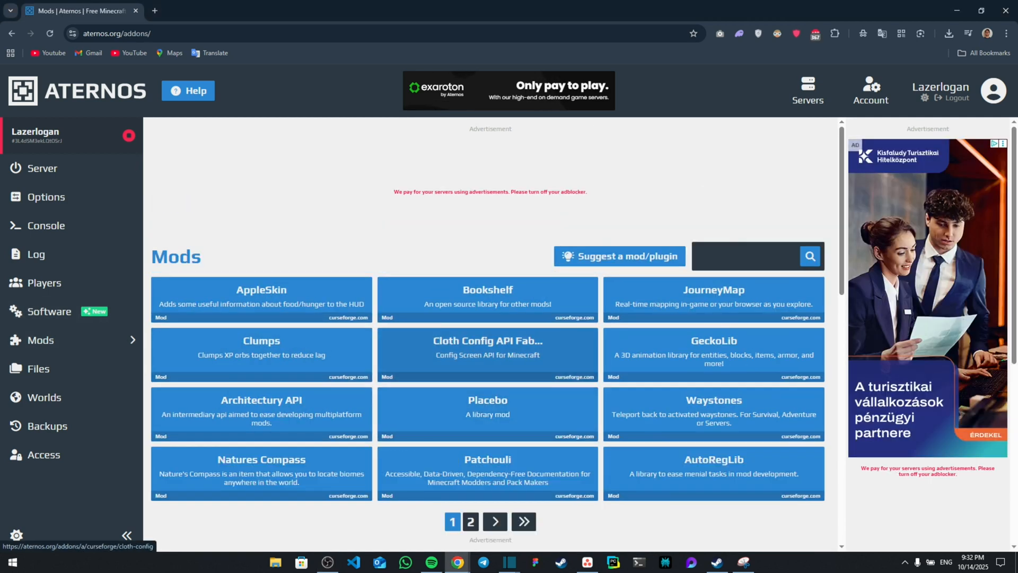
type("simple voice")
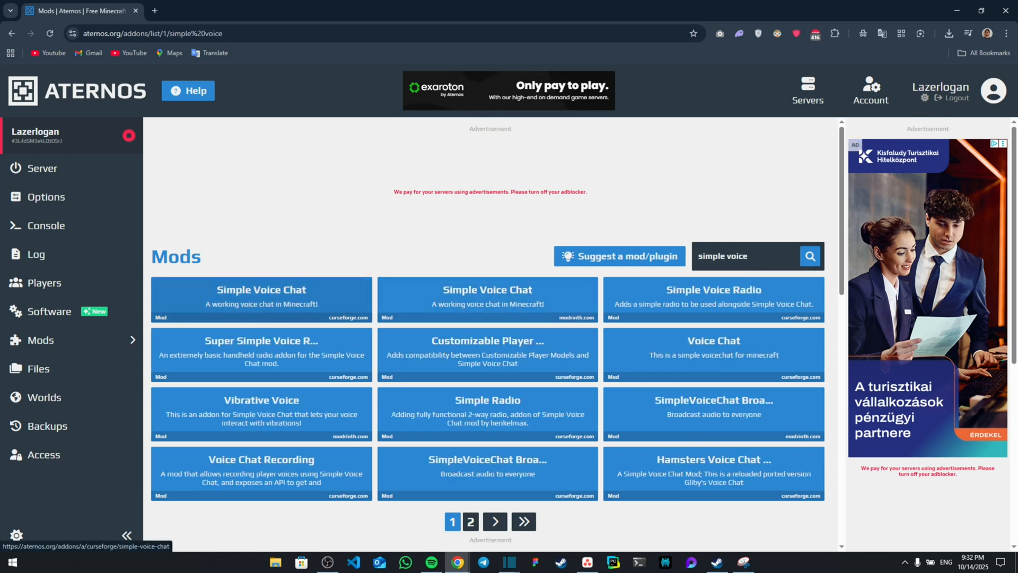
- Install Simple Voice Chat [FORGE][1.21.10] 2.6.5 from its versions list
left_click(261, 298)
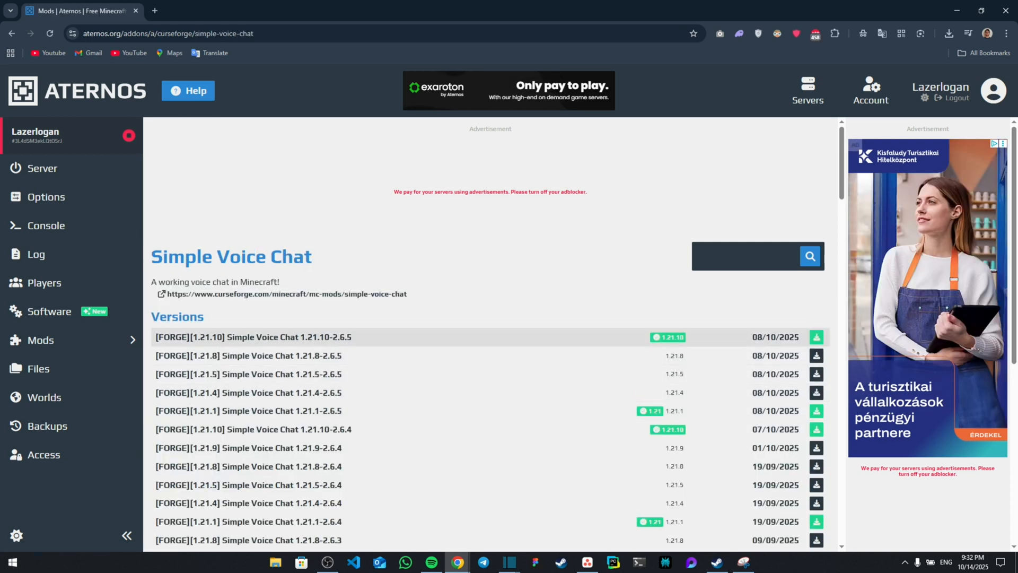
scroll("down", 3)
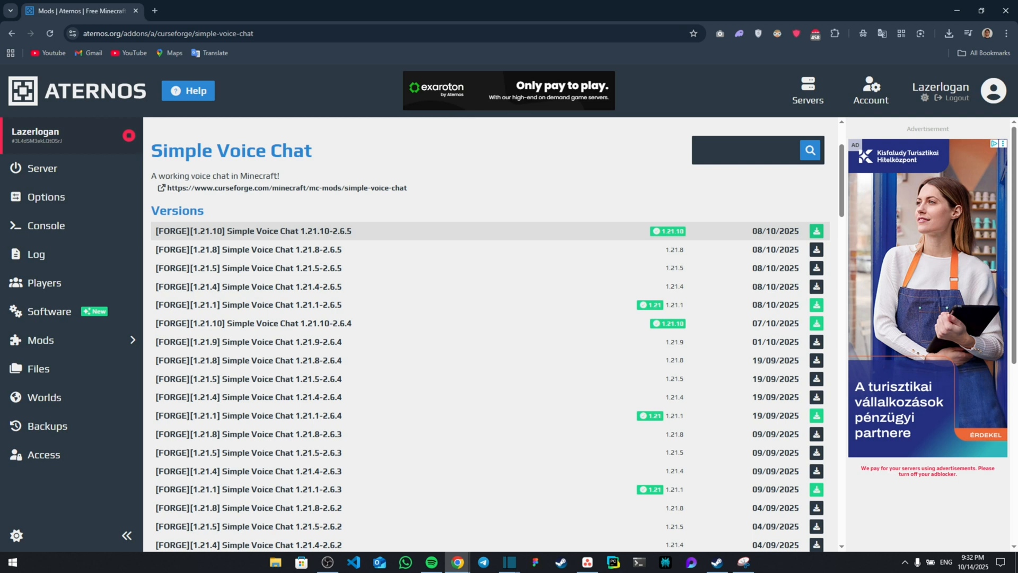
left_click(816, 231)
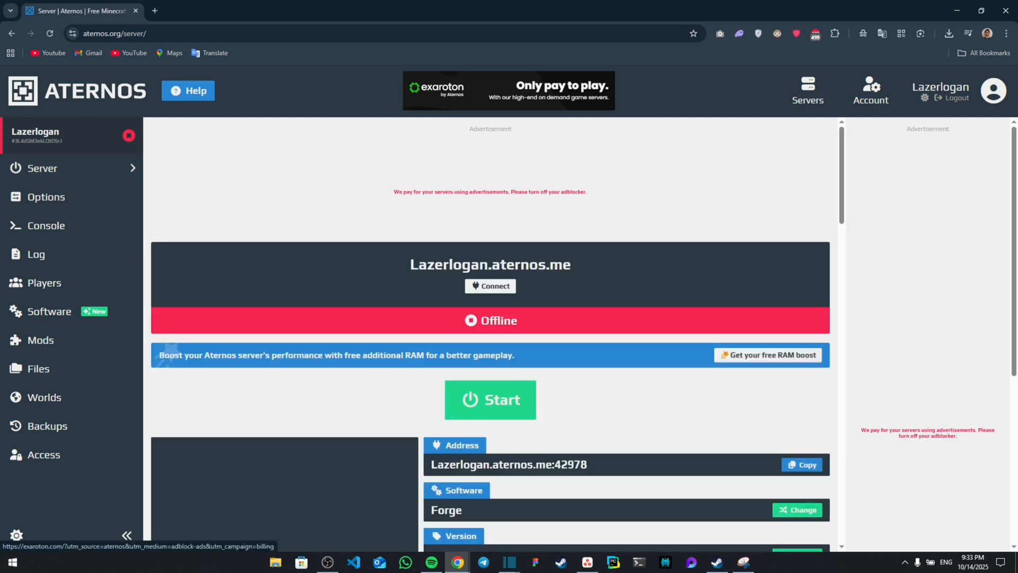
- Start the Forge server from its overview, then browse the server's files
left_click(490, 399)
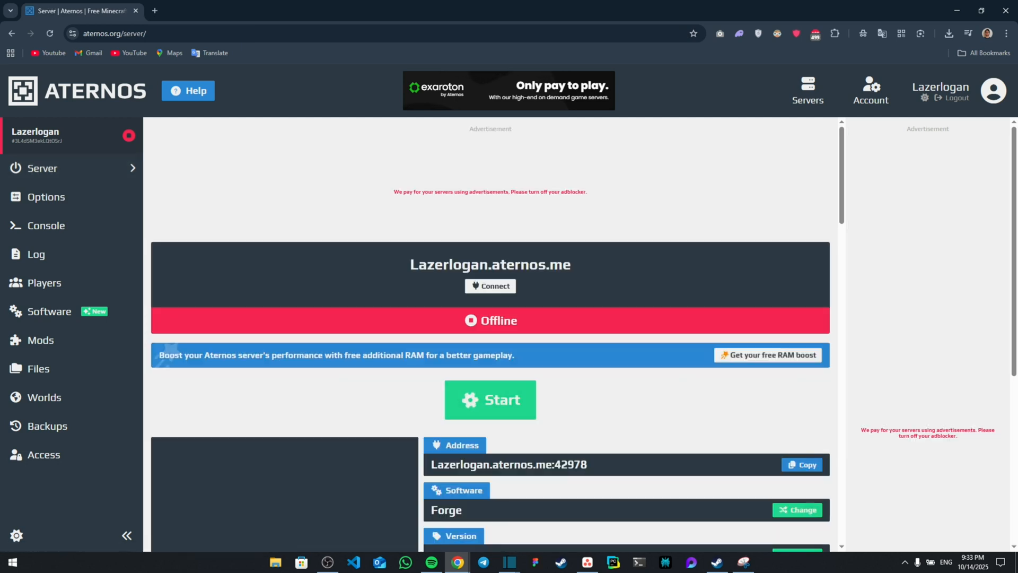
left_click(490, 399)
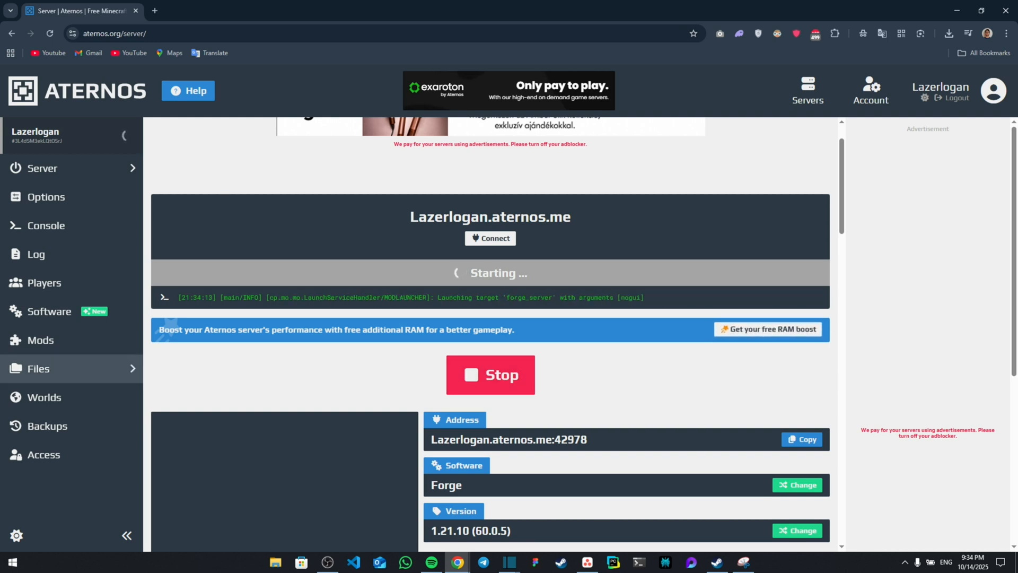
left_click(38, 368)
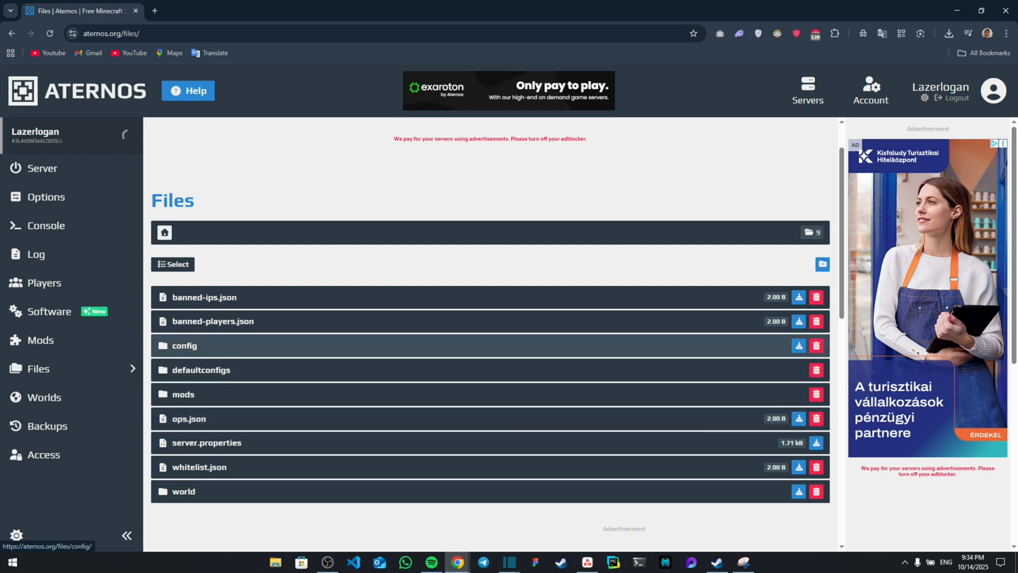
- Open config/voicechat/voicechat-server.properties in the file editor
left_click(183, 345)
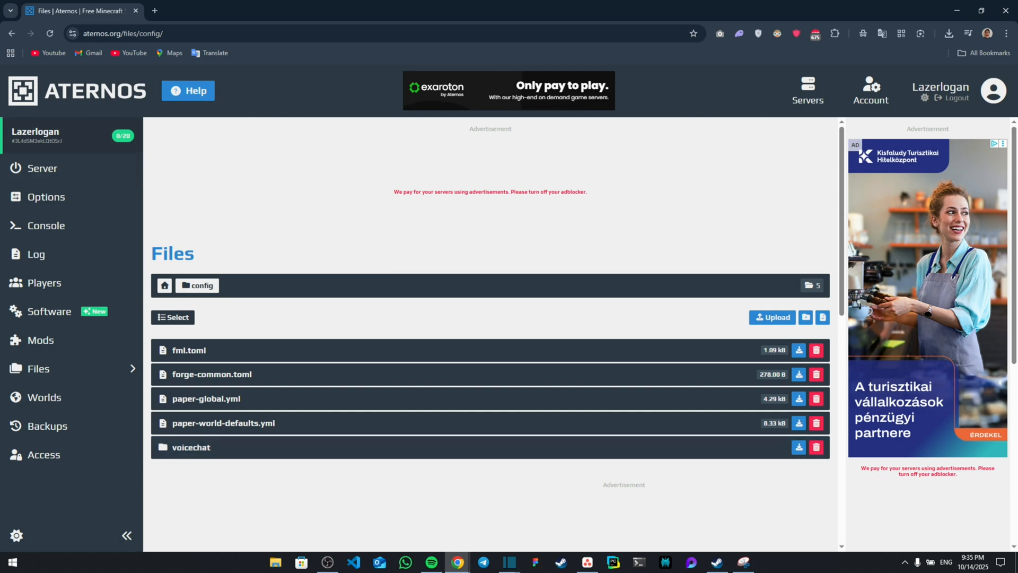
left_click(190, 447)
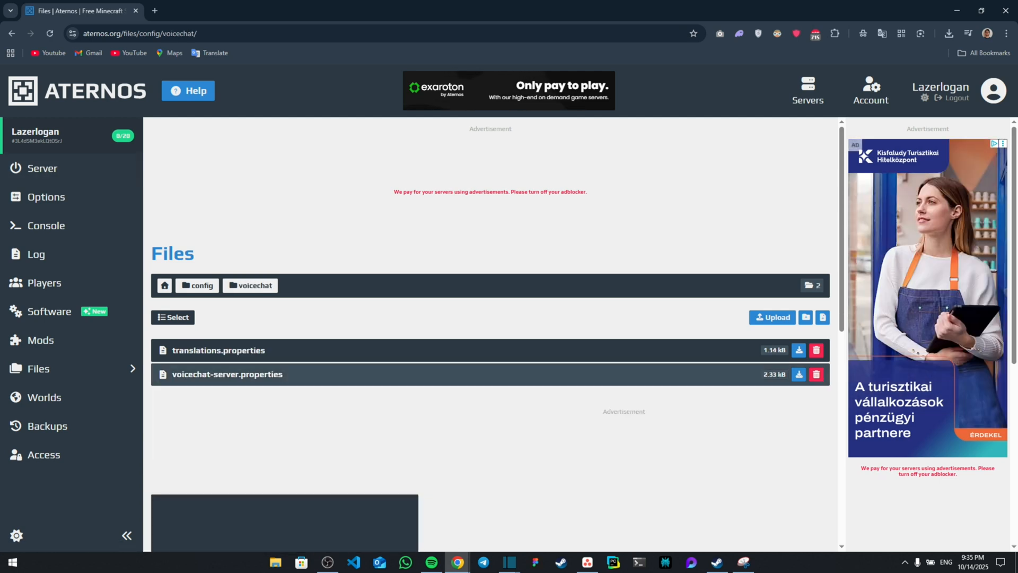
left_click(227, 373)
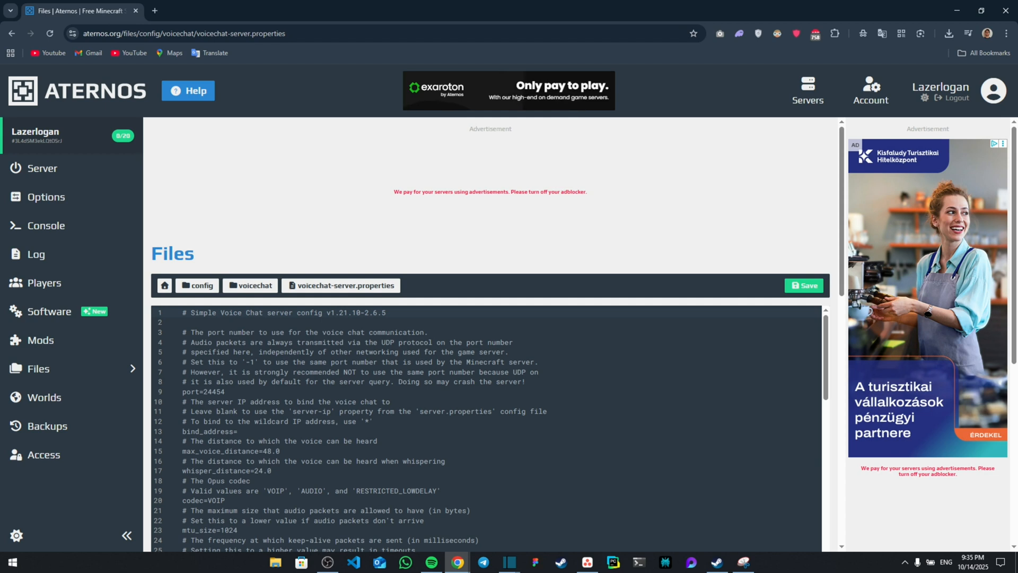
- Replace the voice chat port 24454 with -1 and save the properties file
double_click(213, 391)
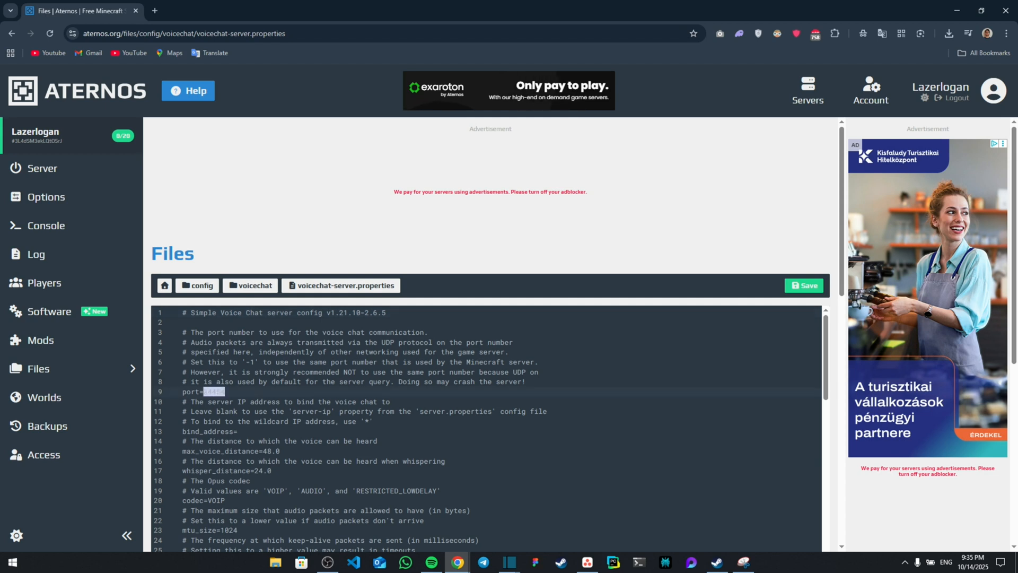
key("Delete")
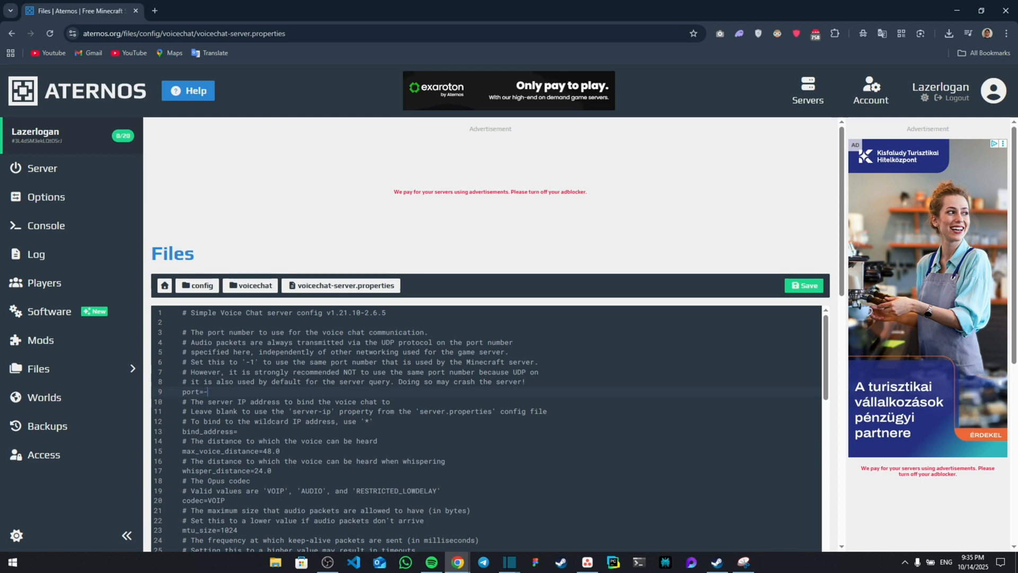
scroll("down", 3)
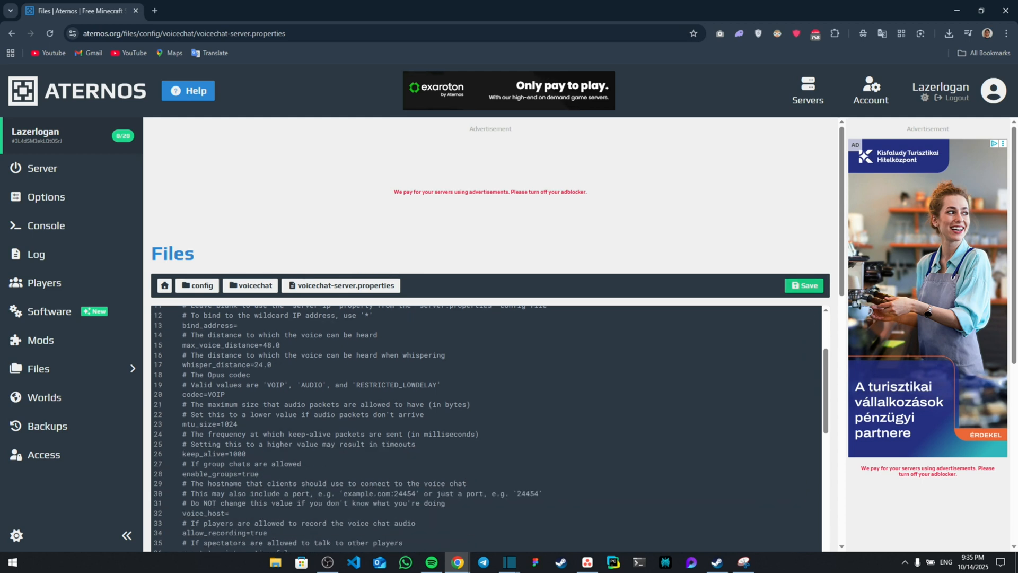
left_click(804, 285)
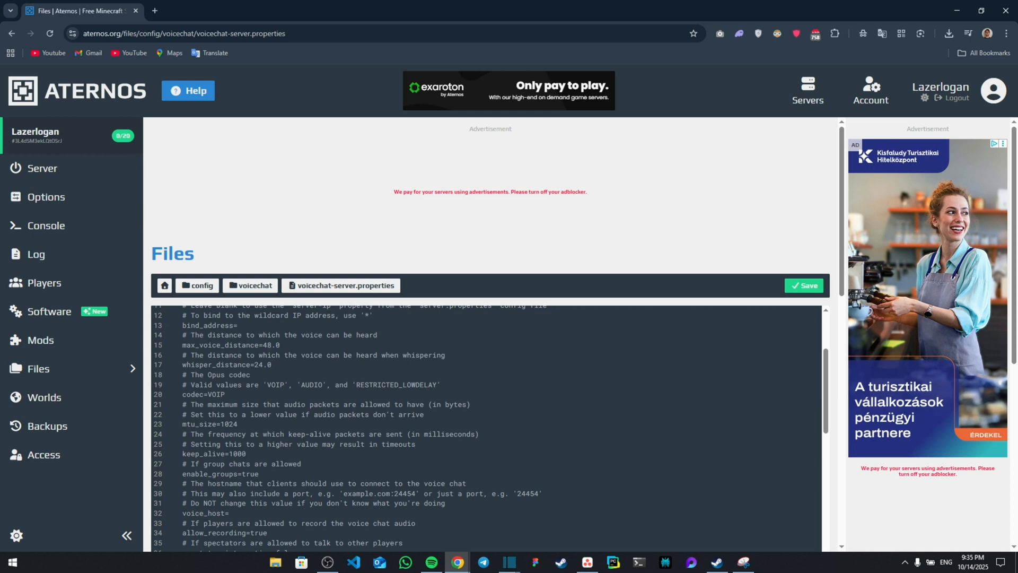
scroll("up", 3)
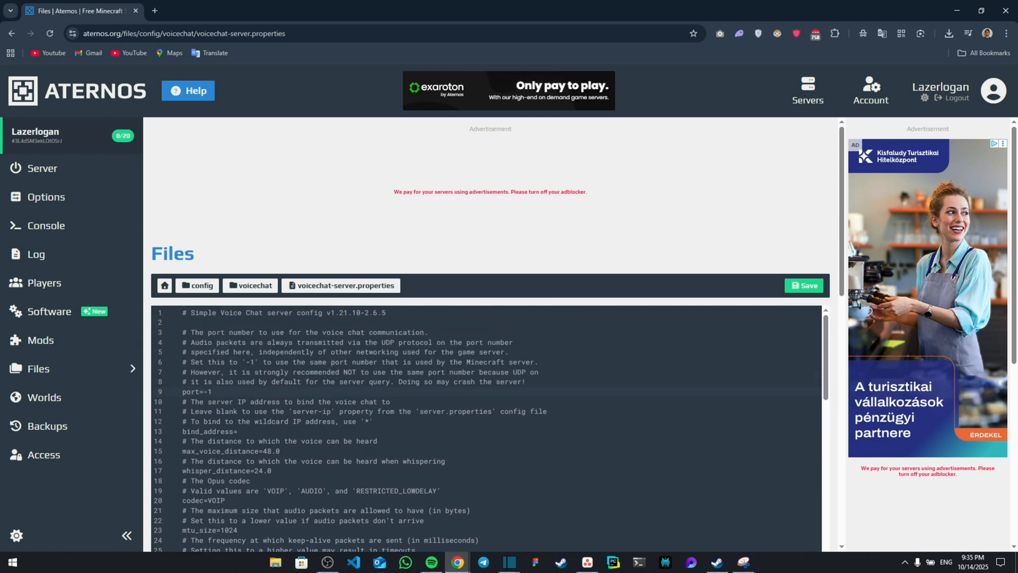